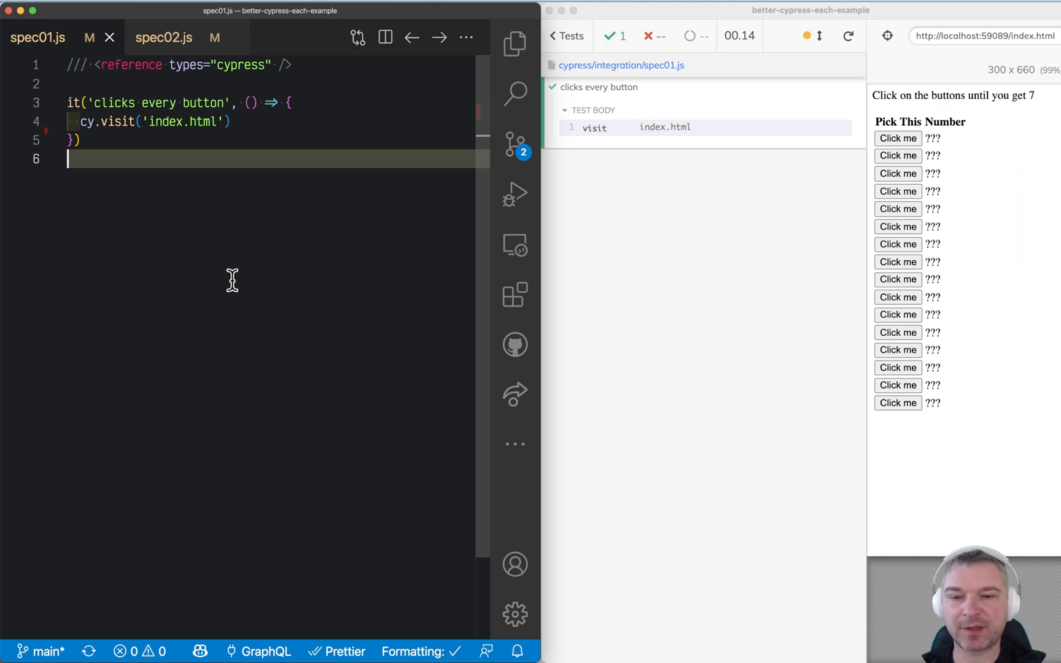
pyautogui.moveTo(932, 115)
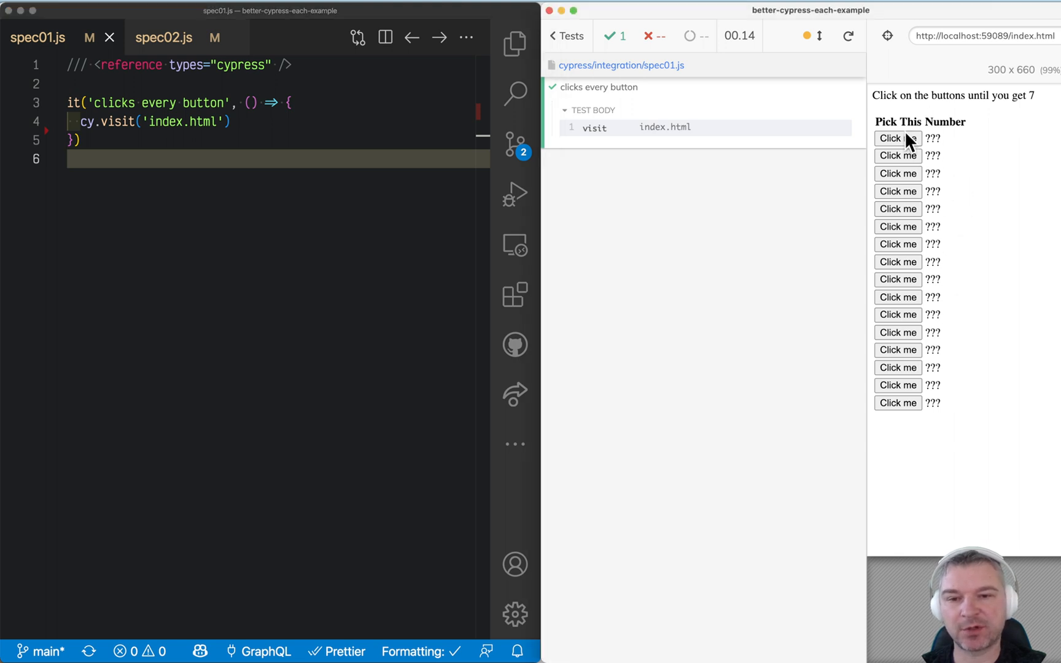
# - Click the Click me buttons in rows one through eight, then in the reloaded table
pyautogui.click(897, 138)
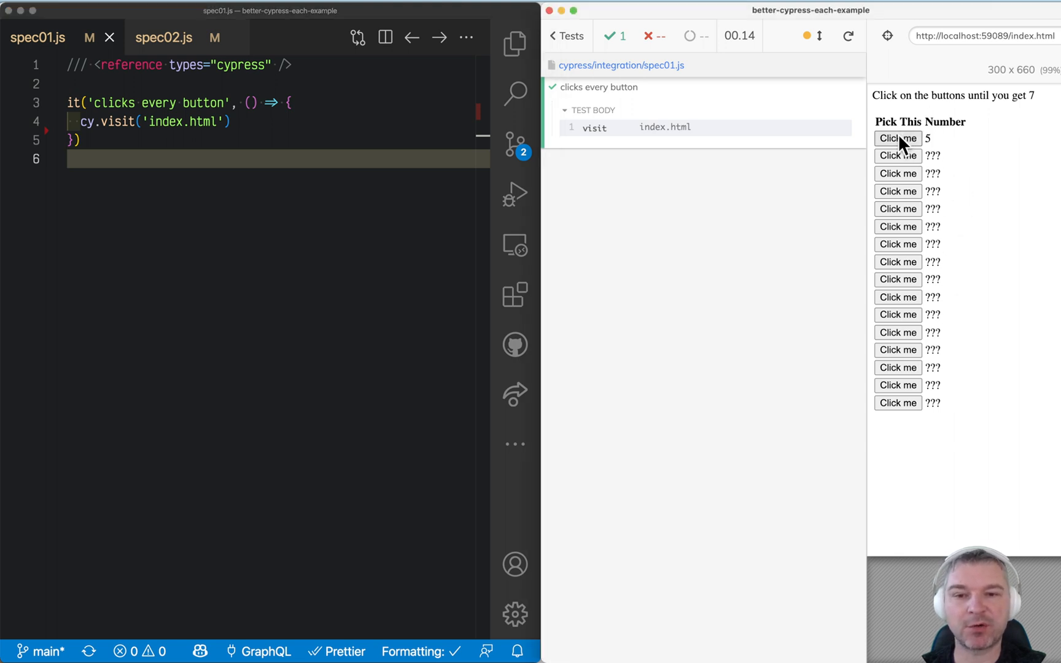
pyautogui.click(898, 156)
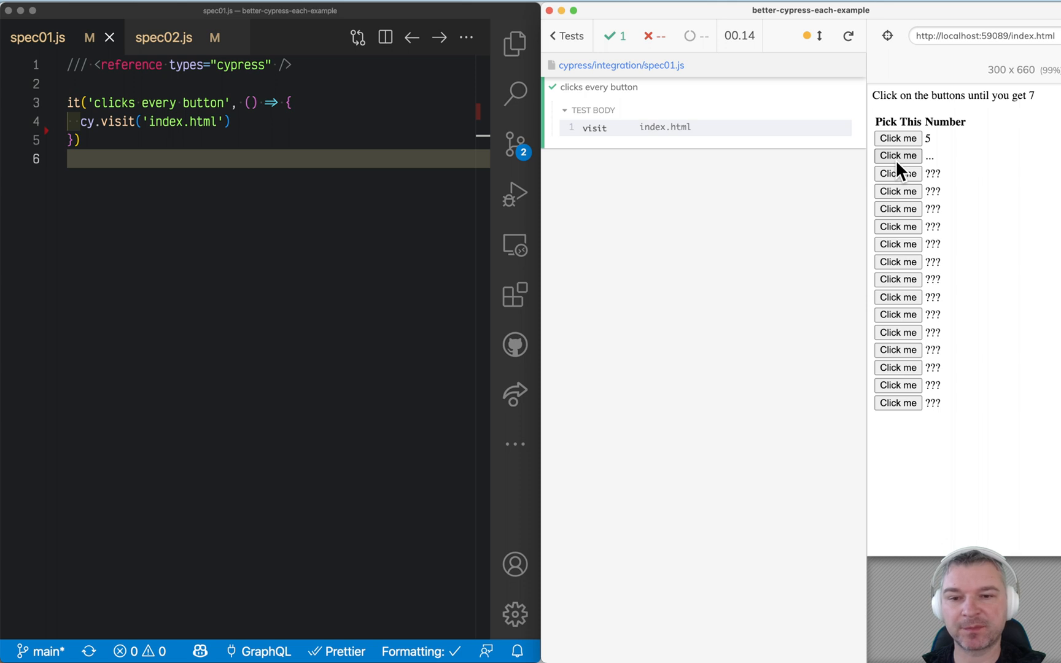
pyautogui.click(897, 155)
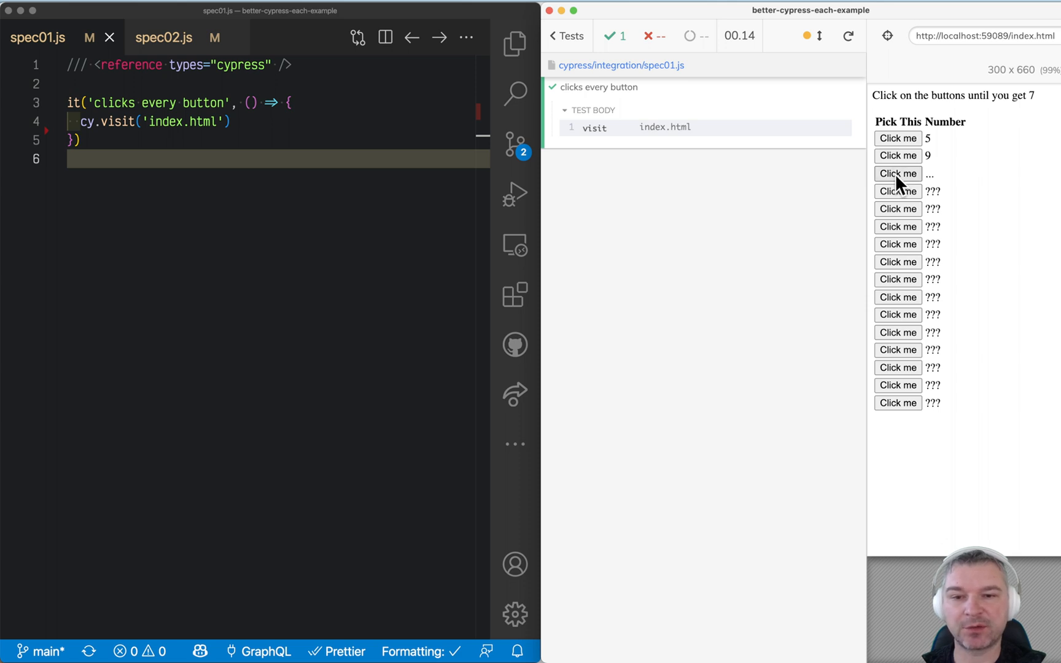
pyautogui.click(898, 174)
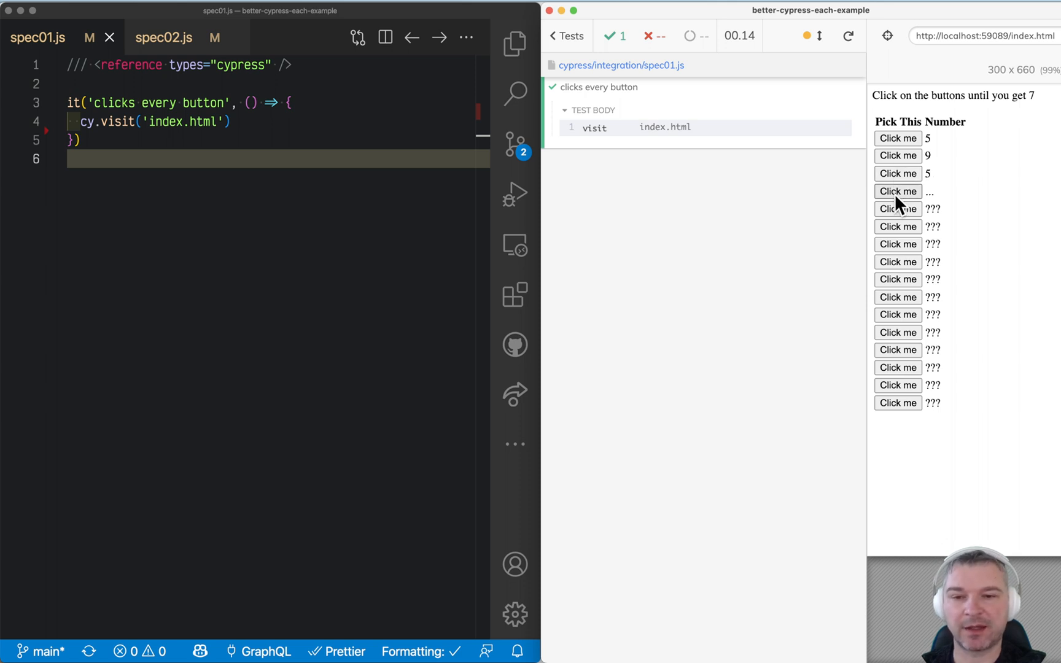
pyautogui.click(897, 191)
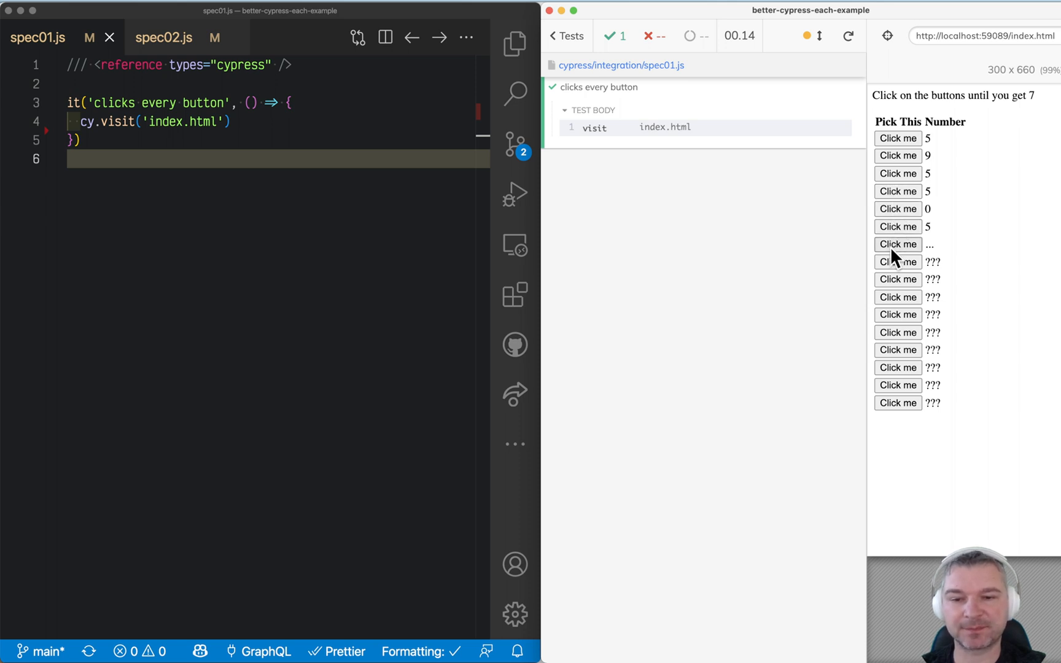
pyautogui.click(897, 245)
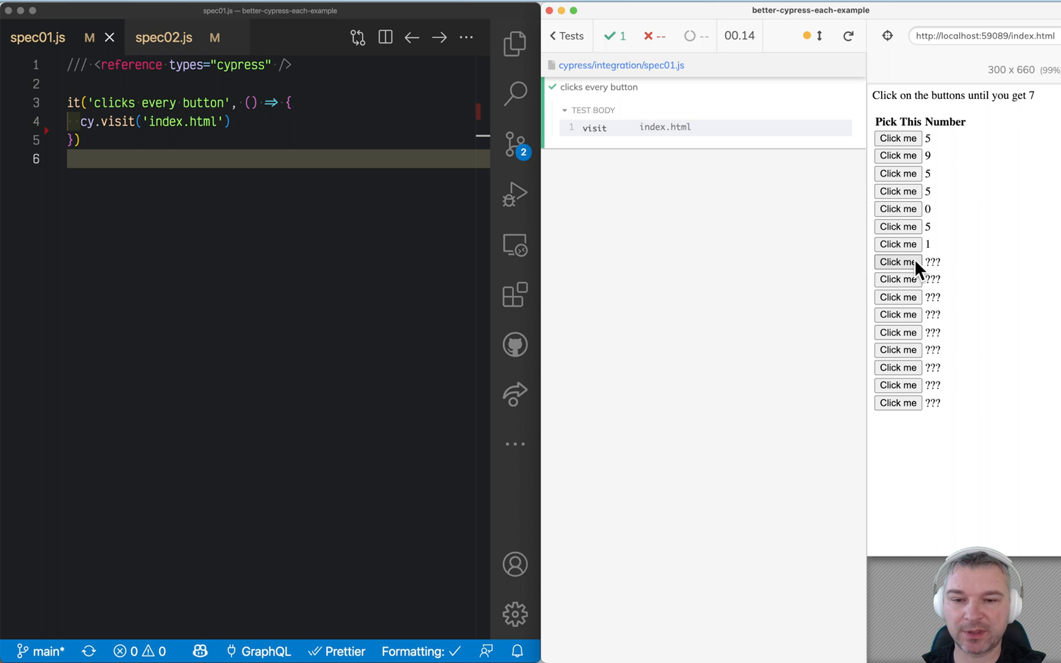
pyautogui.click(896, 262)
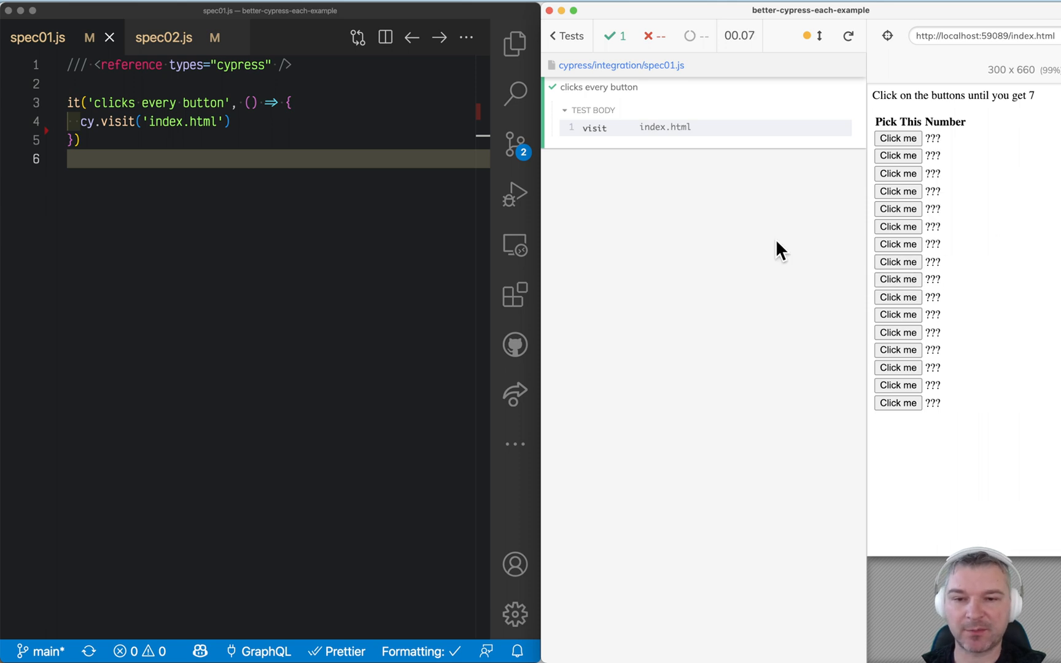
pyautogui.click(897, 139)
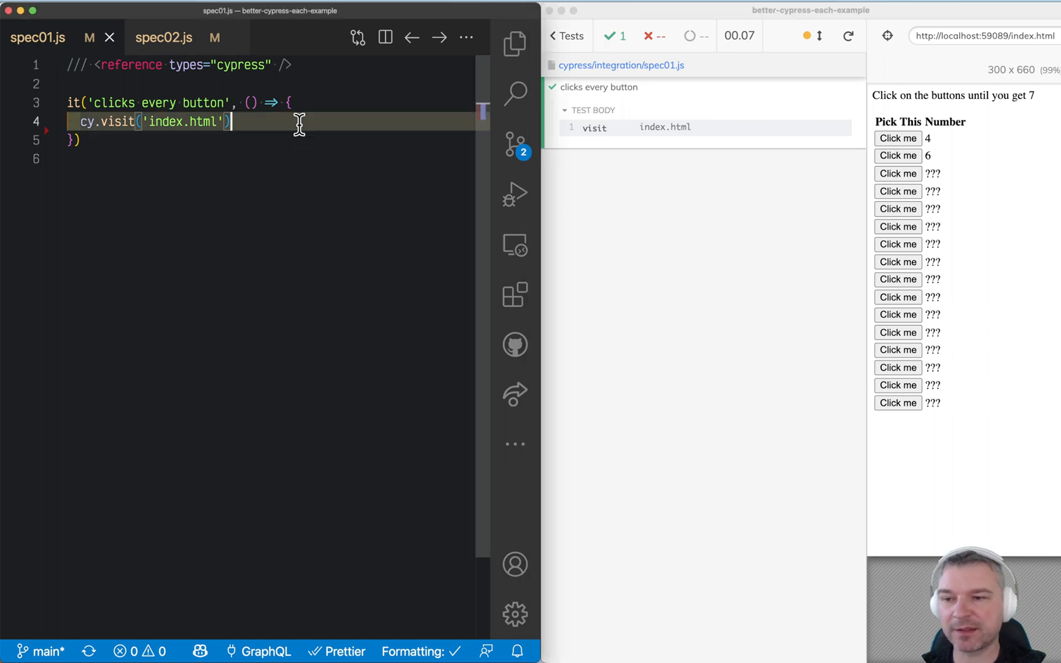
# - Add cy.get('tbody button').each with cy.wrap($button).click() to spec01.js
pyautogui.write("cy.get('tbody button').each(")
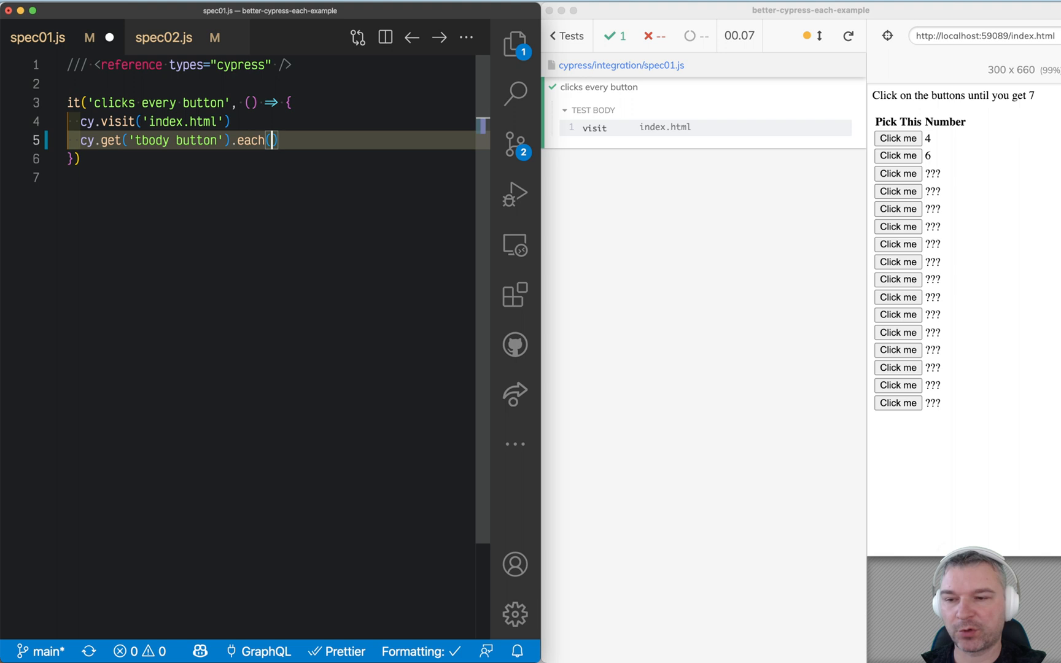
pyautogui.write('$button =>')
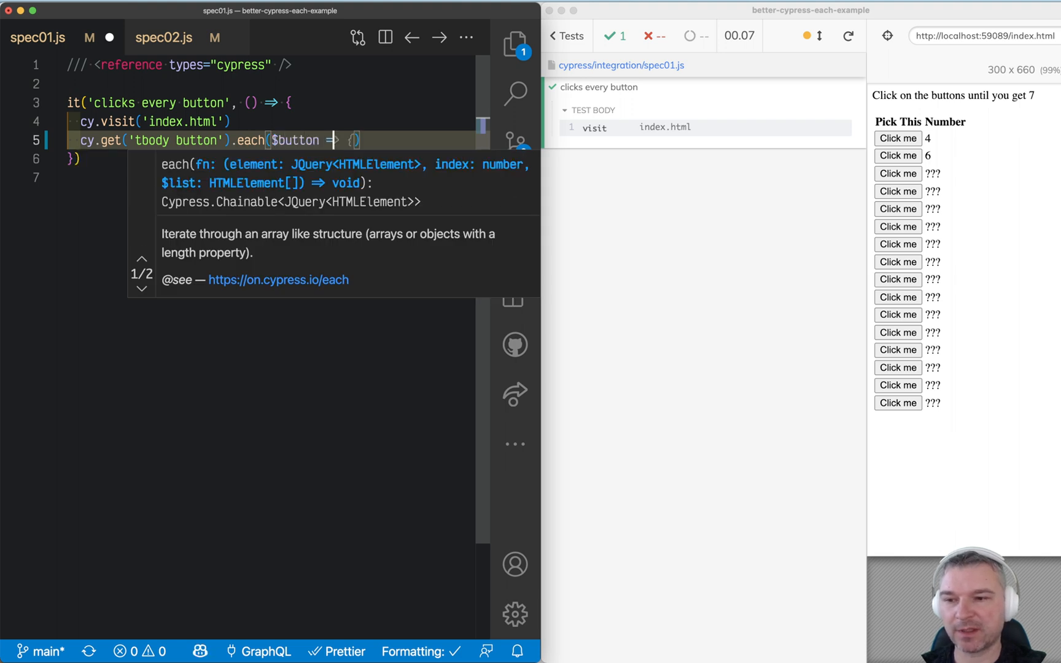
pyautogui.write('cy.wrap($button).click()')
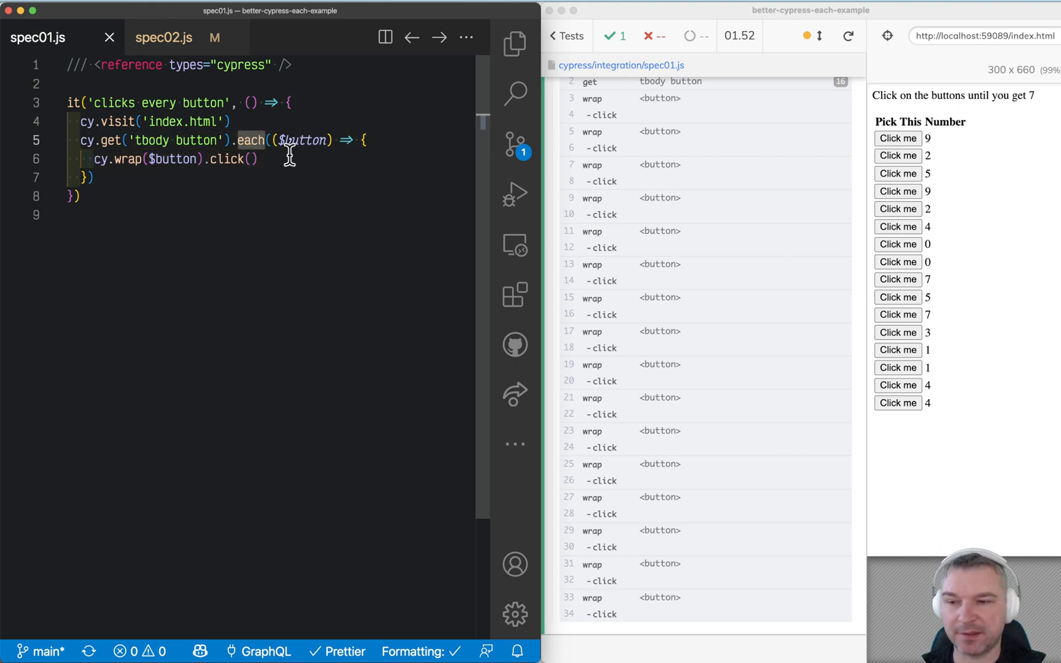
# - Rerun the spec twice, then inspect the table cell holding the button in DevTools
pyautogui.click(847, 35)
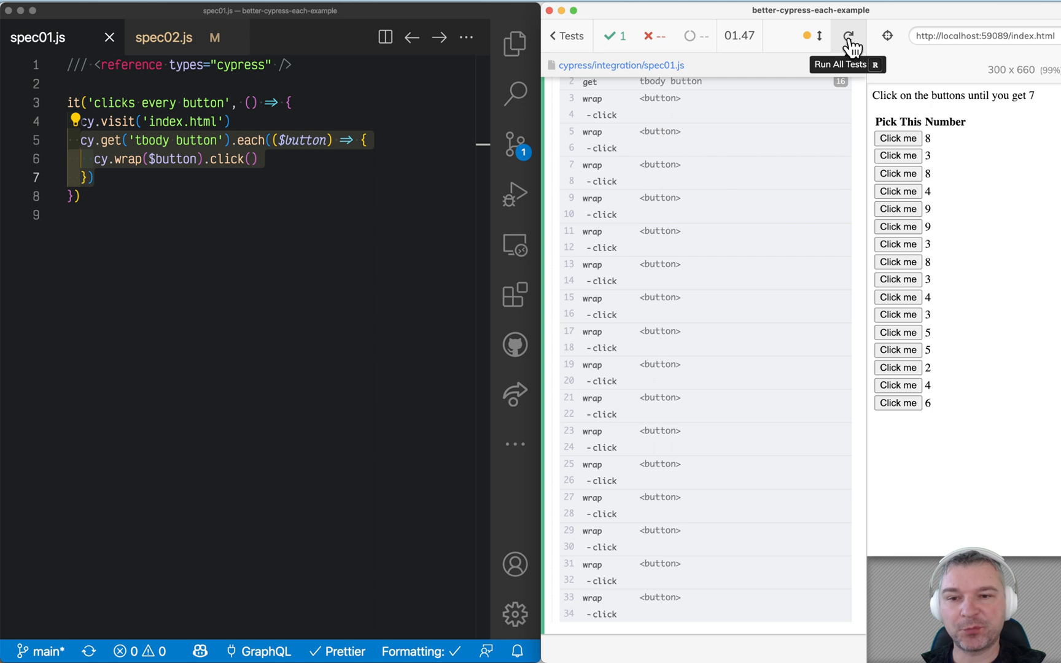
pyautogui.click(855, 35)
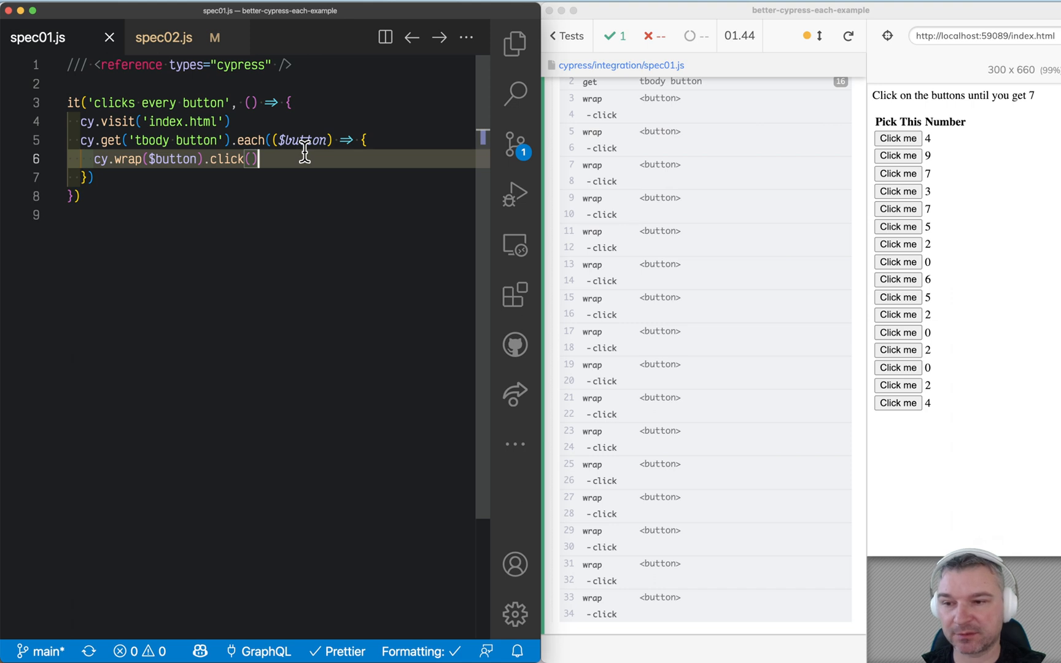
pyautogui.moveTo(837, 347)
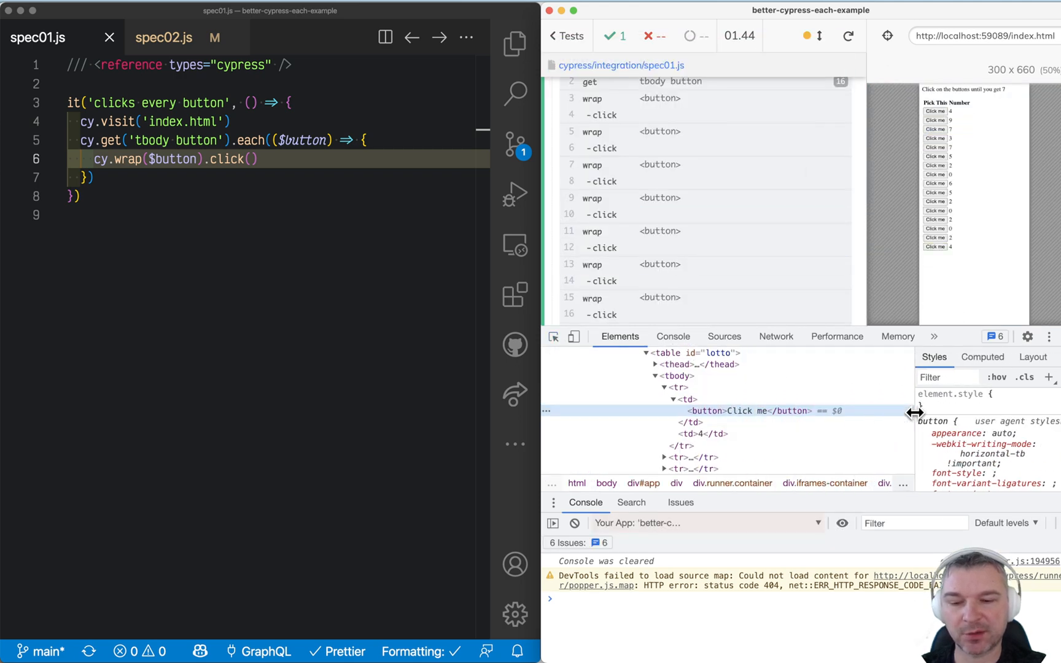
pyautogui.moveTo(710, 406)
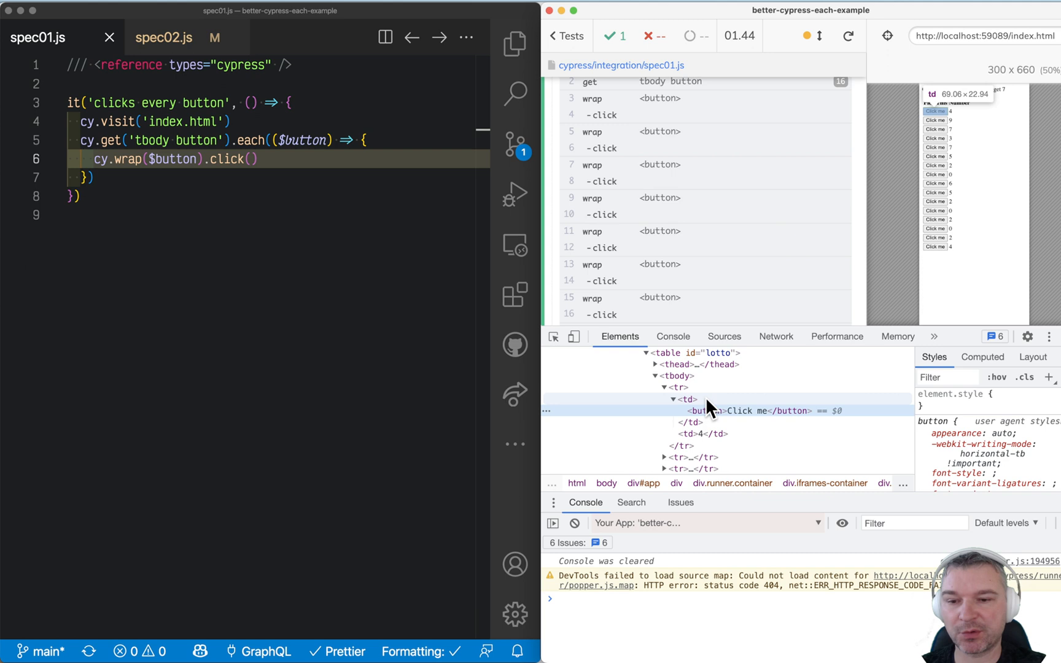
pyautogui.click(685, 387)
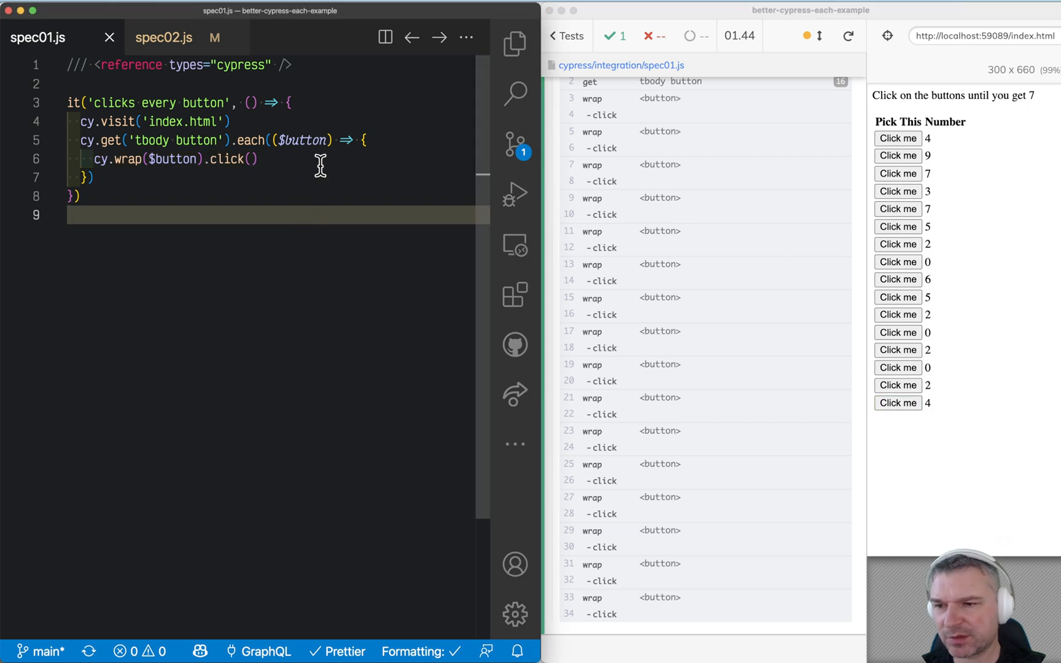
# - Chain .parent().parent().contains('td', /\d/) after the button click
pyautogui.write('.pare')
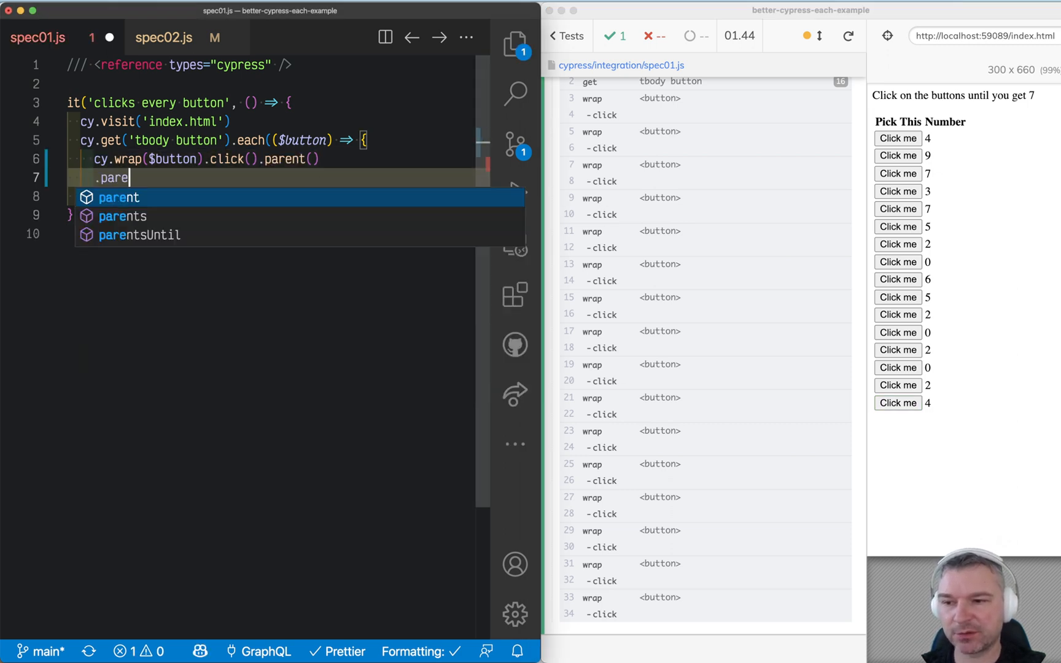
pyautogui.write('nt().contains')
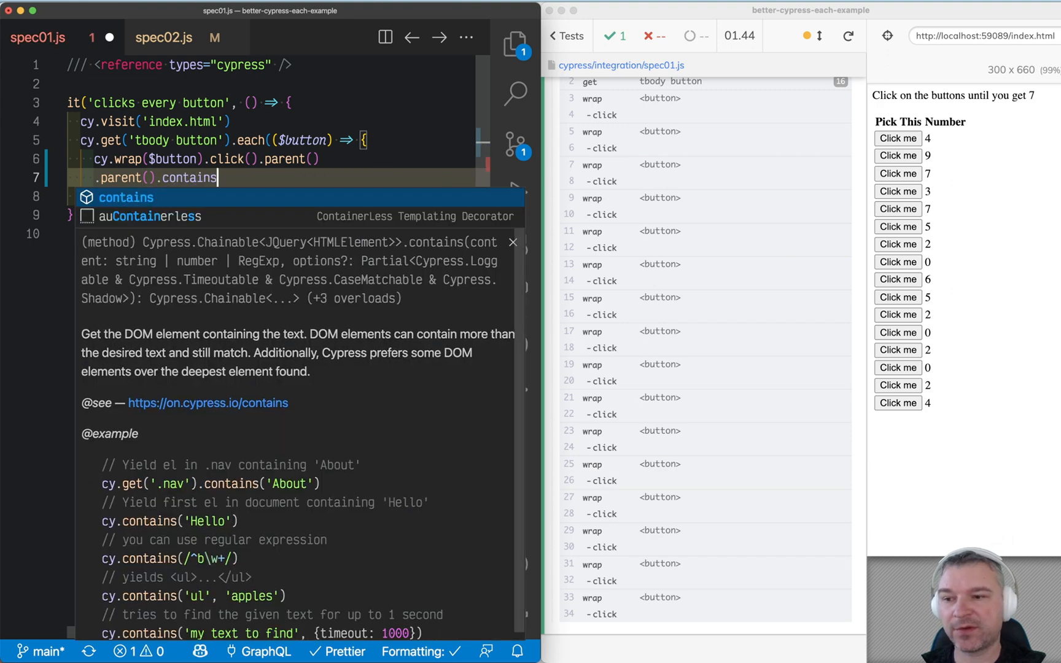
pyautogui.write("('td')")
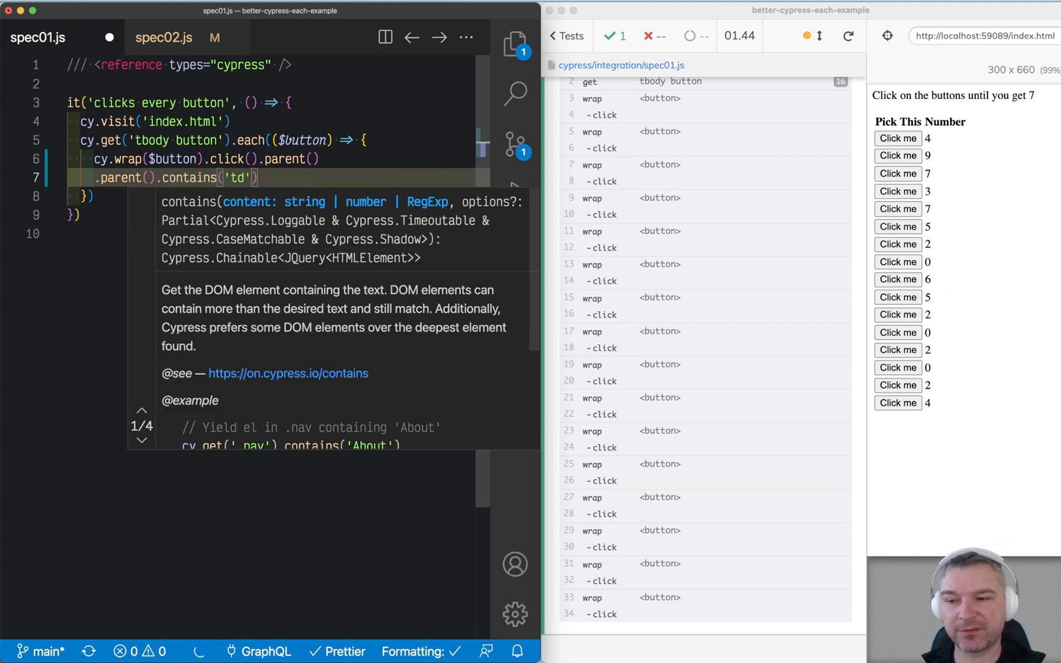
pyautogui.write(", '1'")
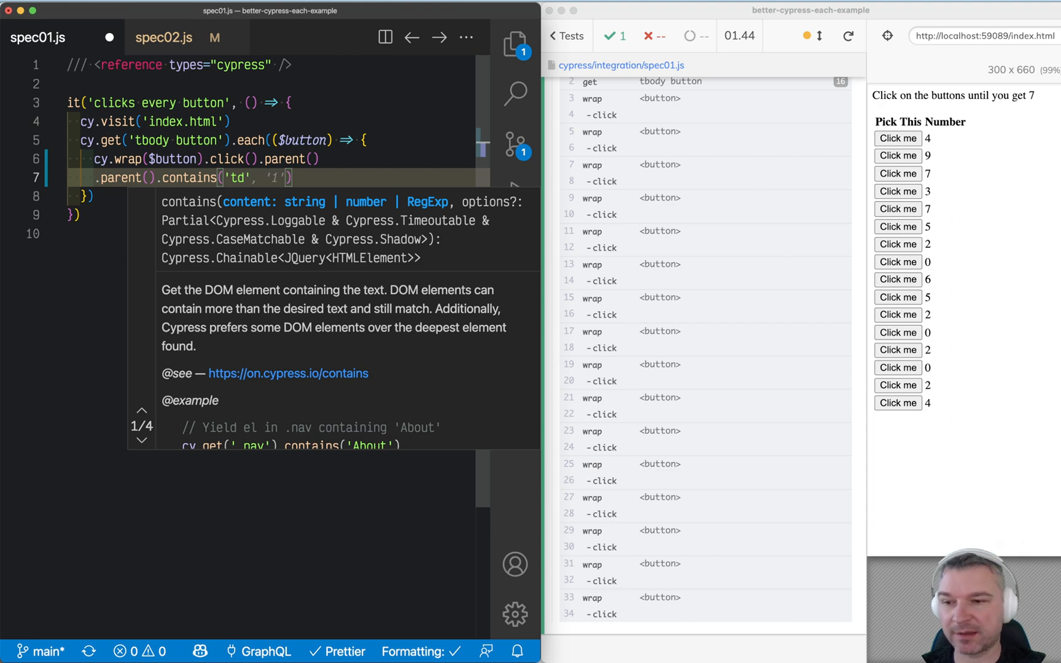
pyautogui.write('/\\d/')
pyautogui.write('.invoke')
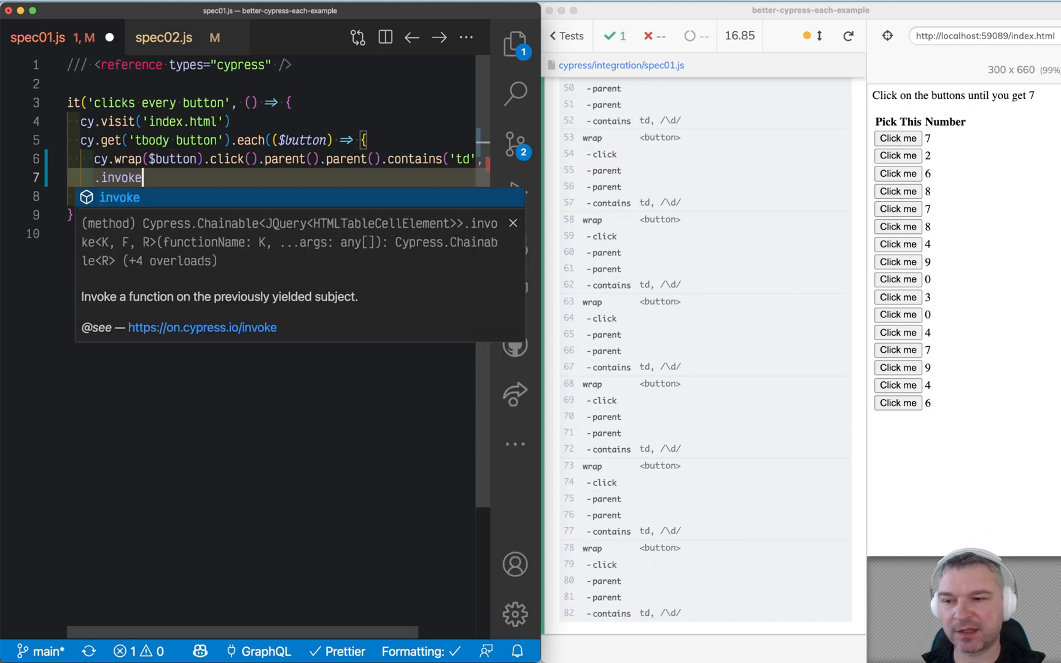
# - Append .invoke('text') and start a .then call on the digit cell chain
pyautogui.write("('text').")
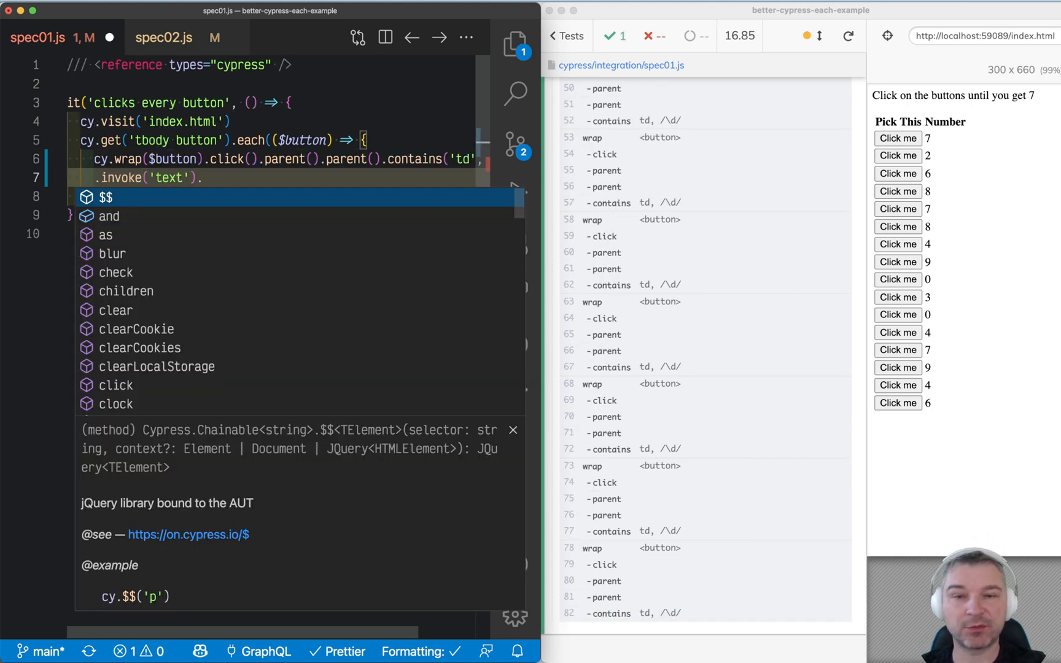
pyautogui.write('.th')
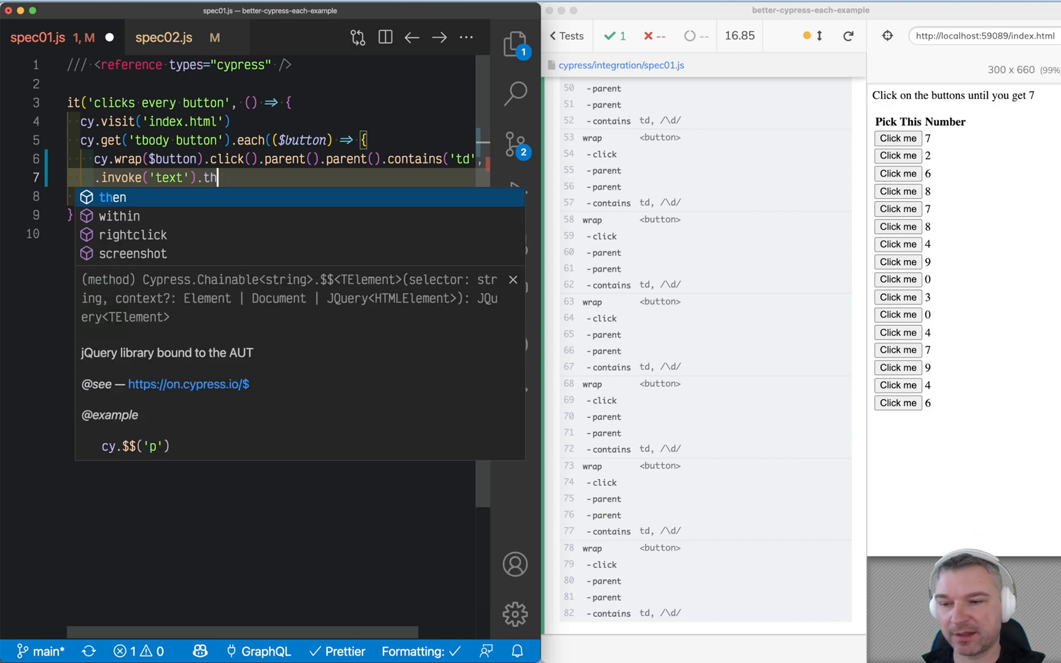